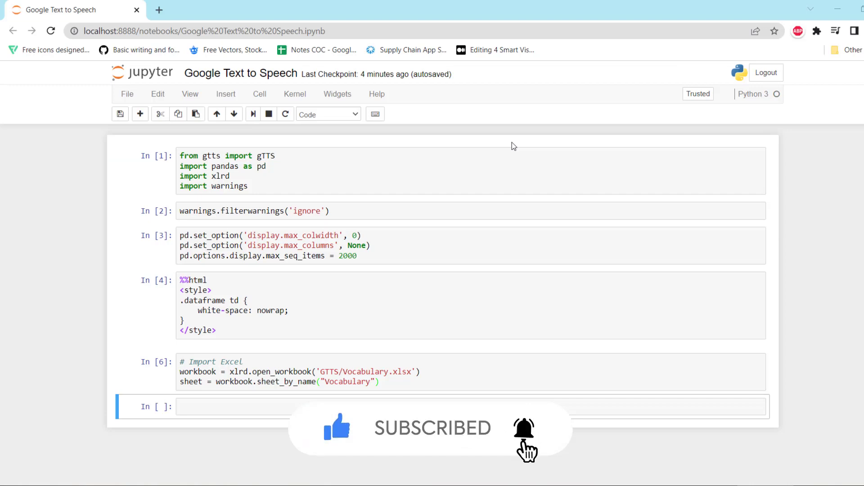
mouse_move(392, 189)
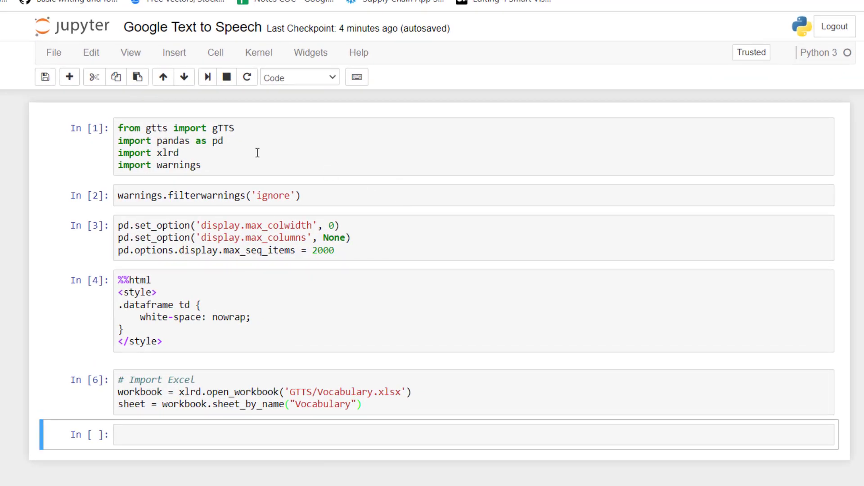
Delete the 'import pandas as pd' line from the first cell.
click(213, 141)
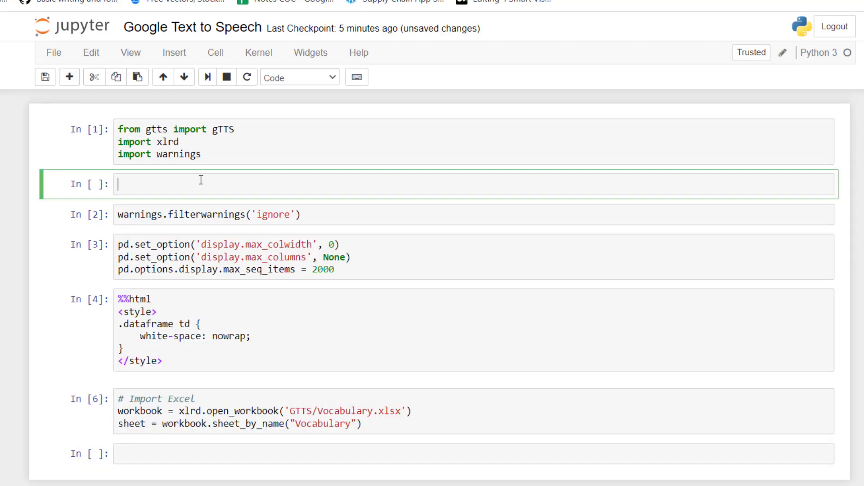
Write '!pip install gtts' in the new cell and return to the imports cell.
text(!pip install gt)
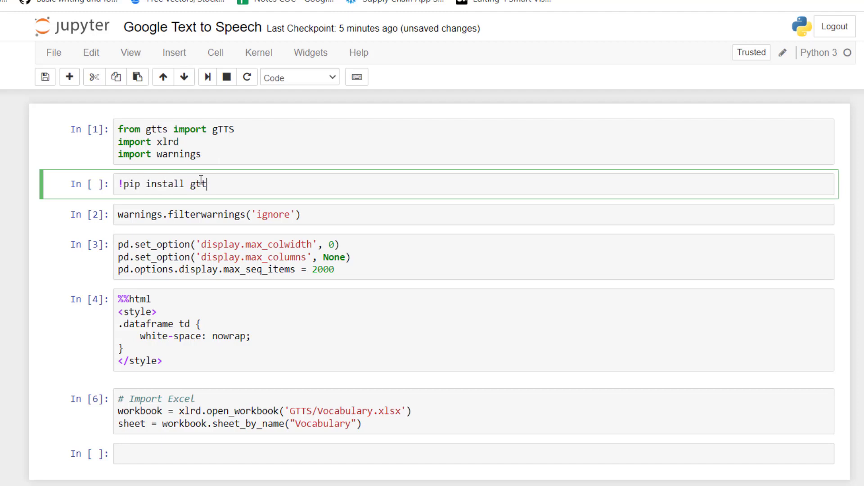
text(ts)
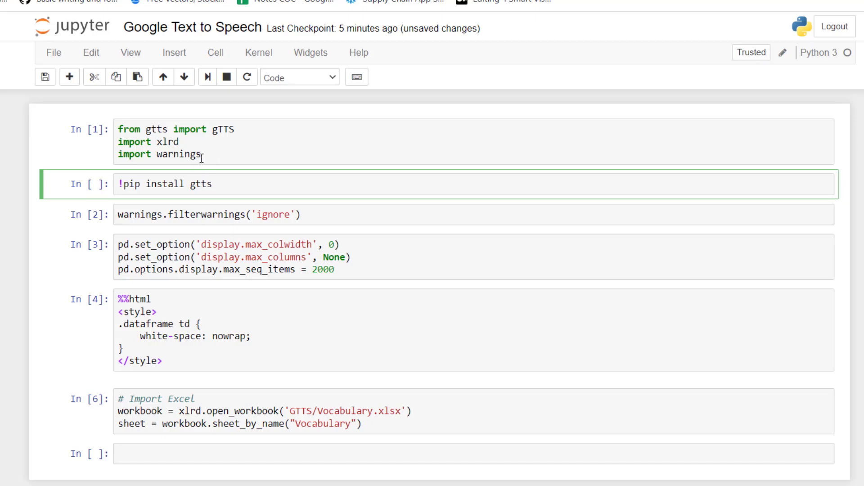
click(184, 143)
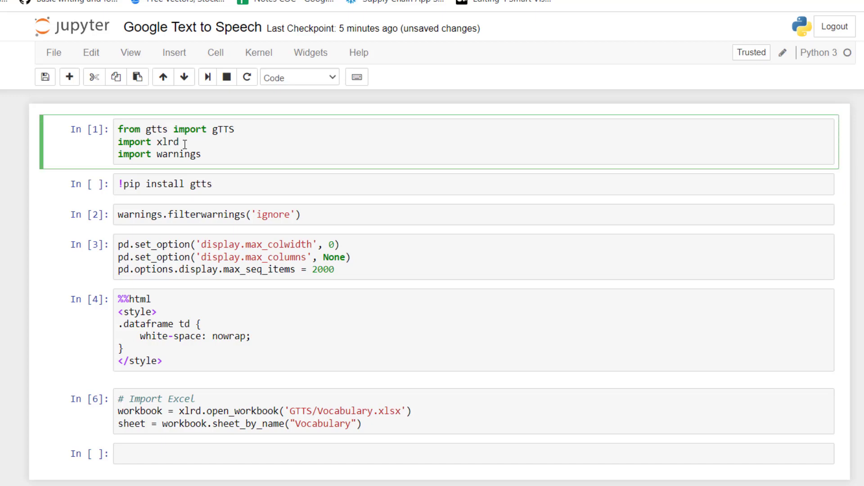
click(308, 424)
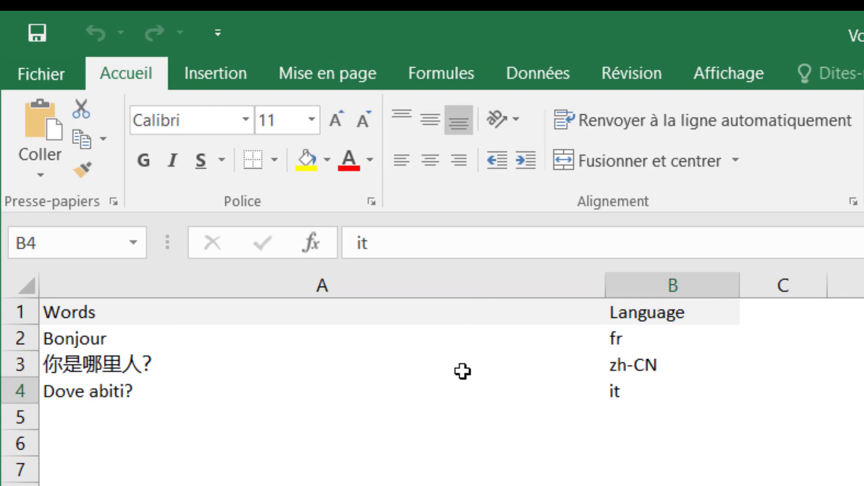
mouse_move(462, 404)
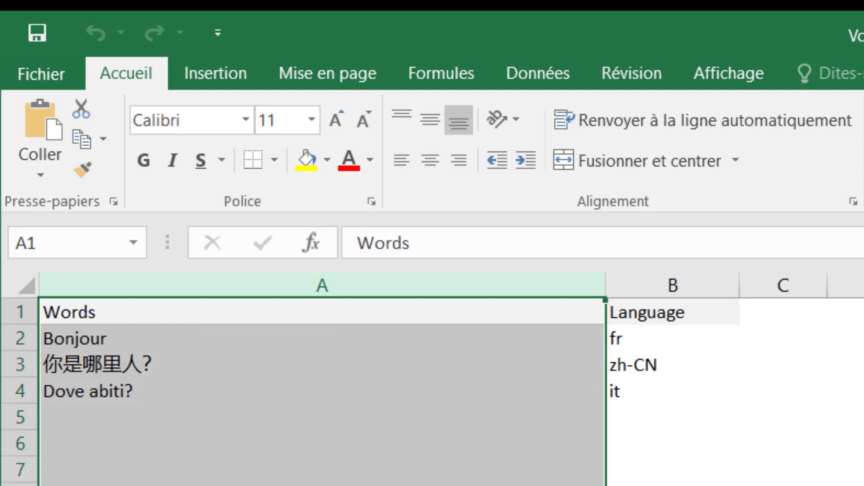
mouse_move(663, 386)
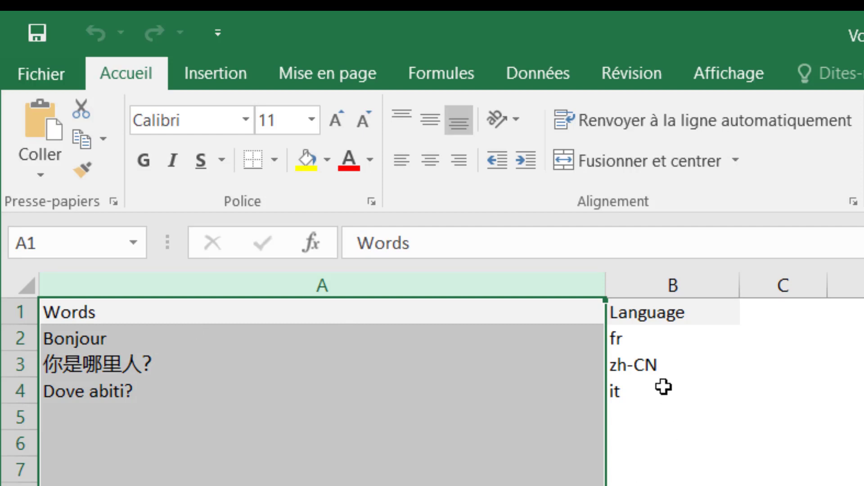
click(672, 312)
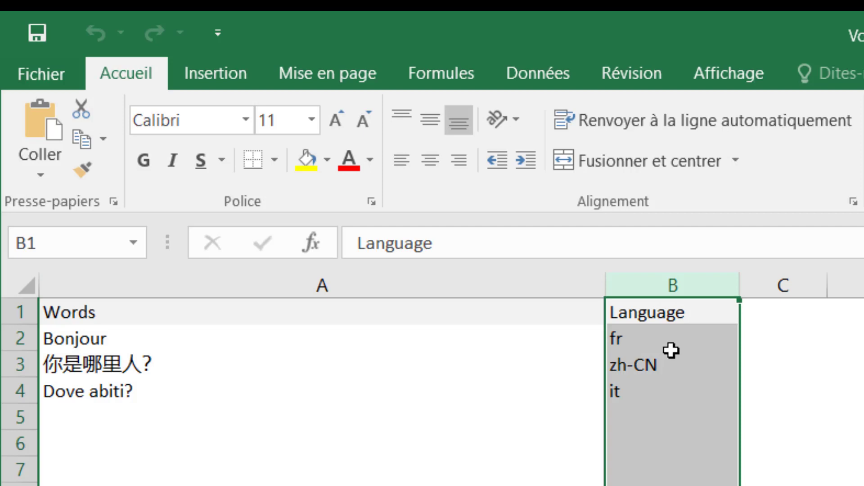
mouse_move(650, 355)
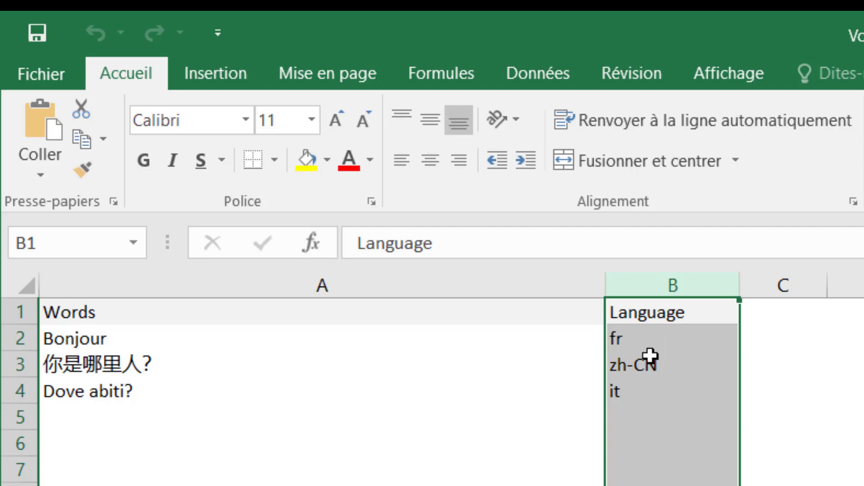
mouse_move(674, 403)
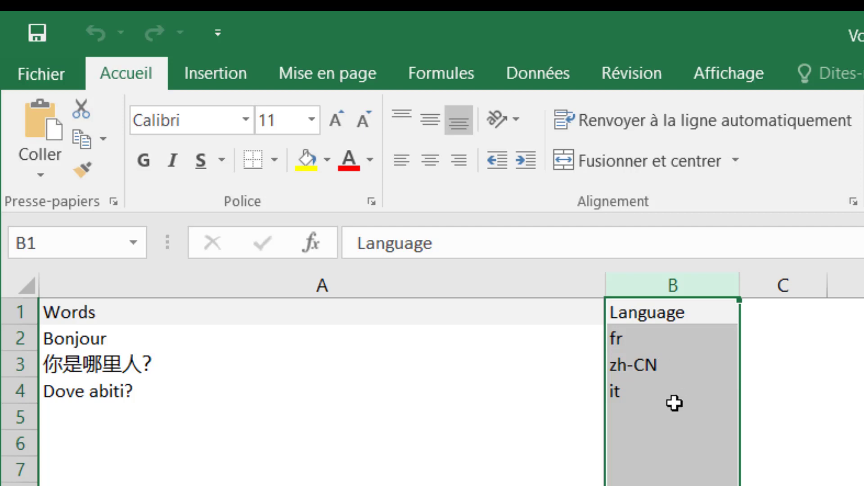
mouse_move(628, 355)
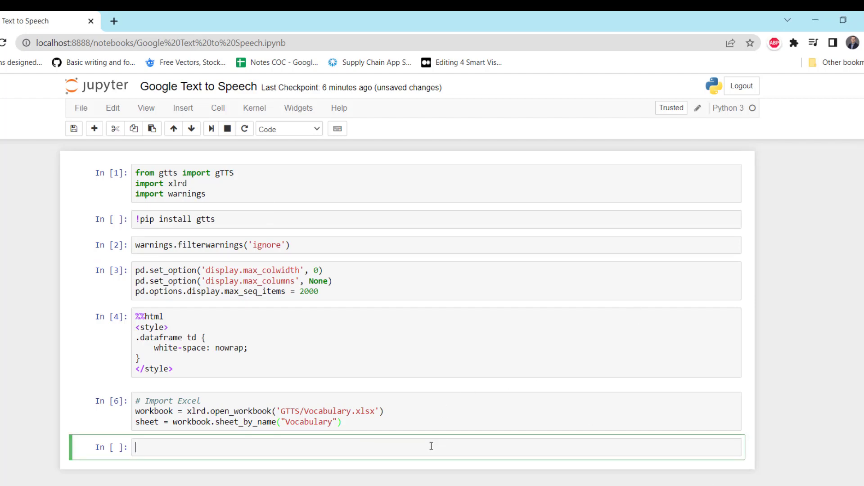
Write the signature def do_TTS(word, language):.
text(def)
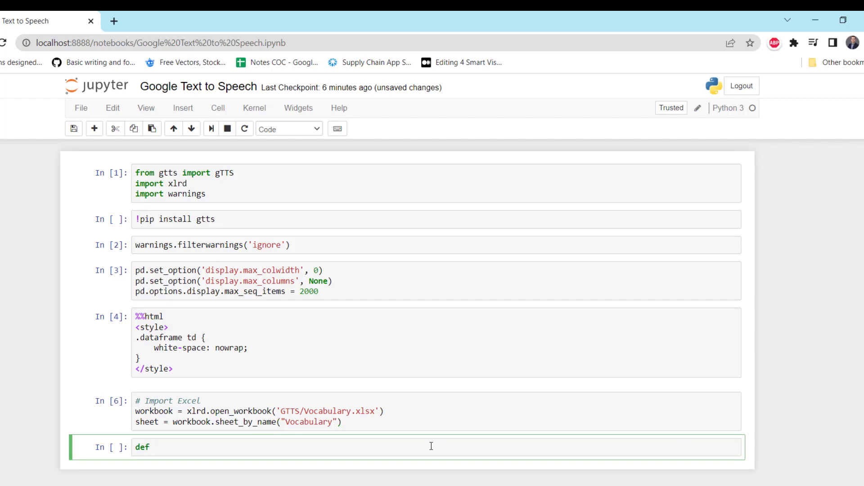
text(do_TTS()
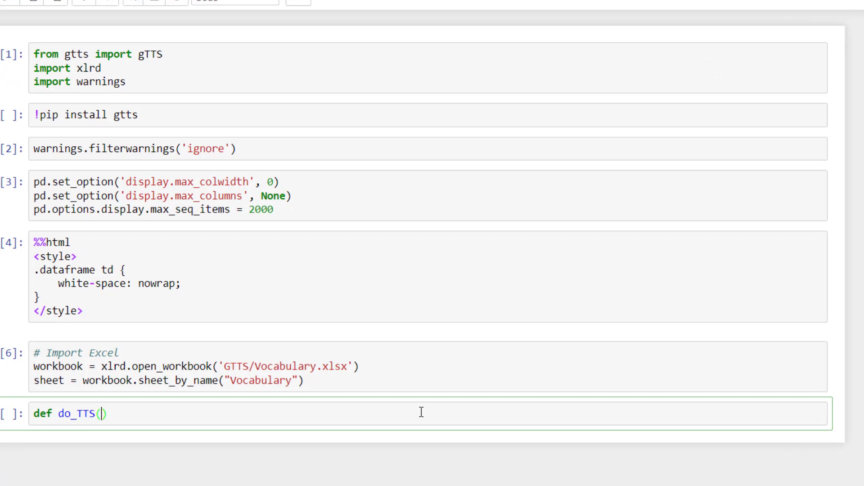
text(wod)
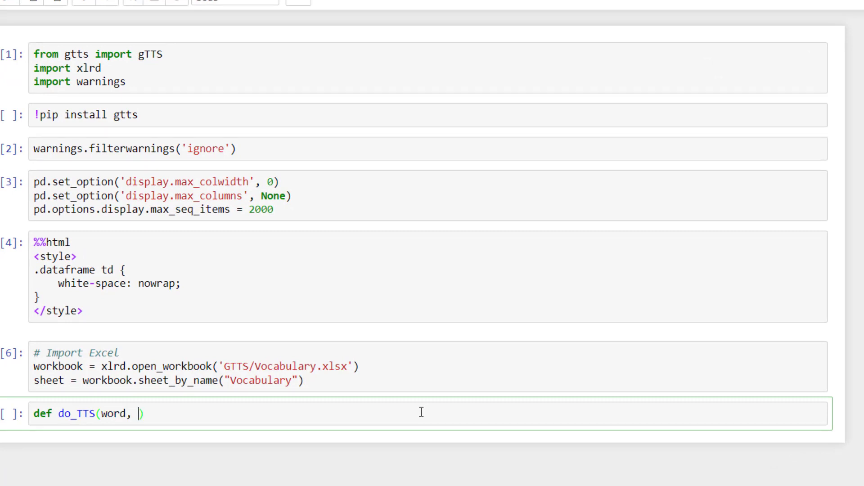
text(language)
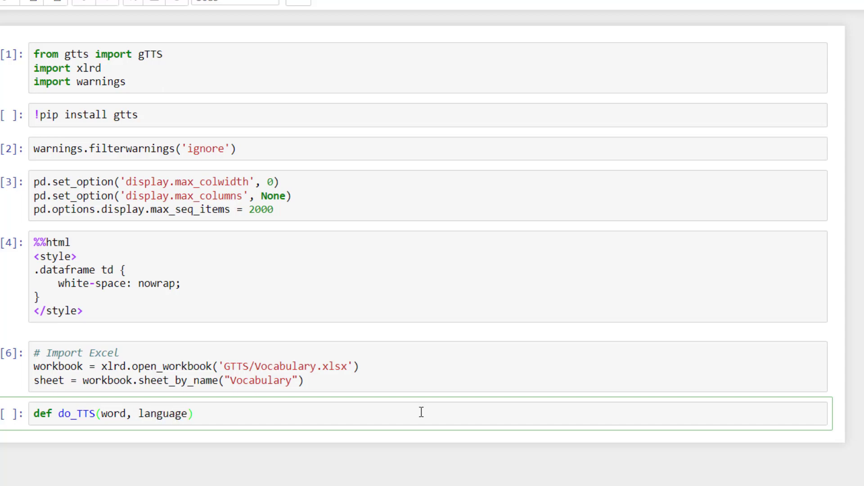
text(:)
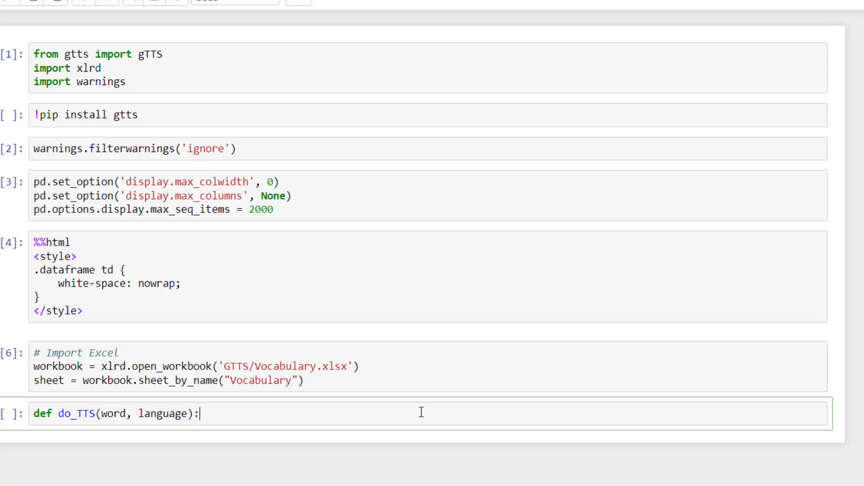
Add tts = gTTS(text=word, lang=language, slow=False) inside the function.
text(tt)
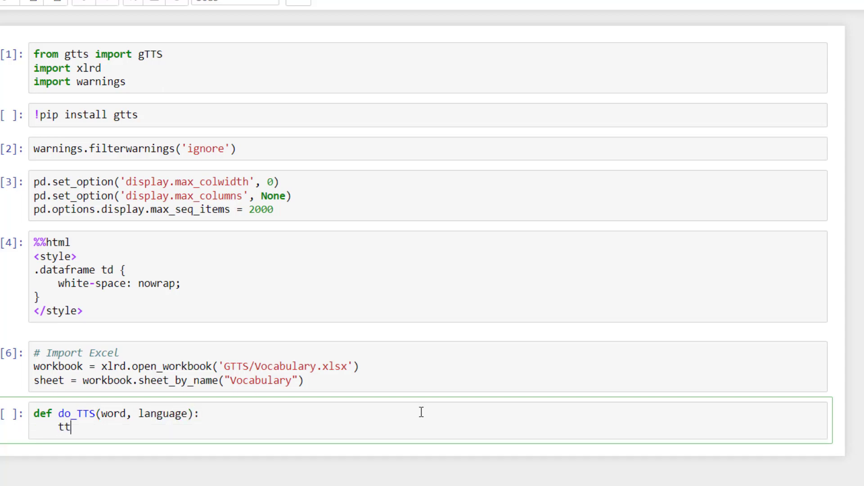
text(s =)
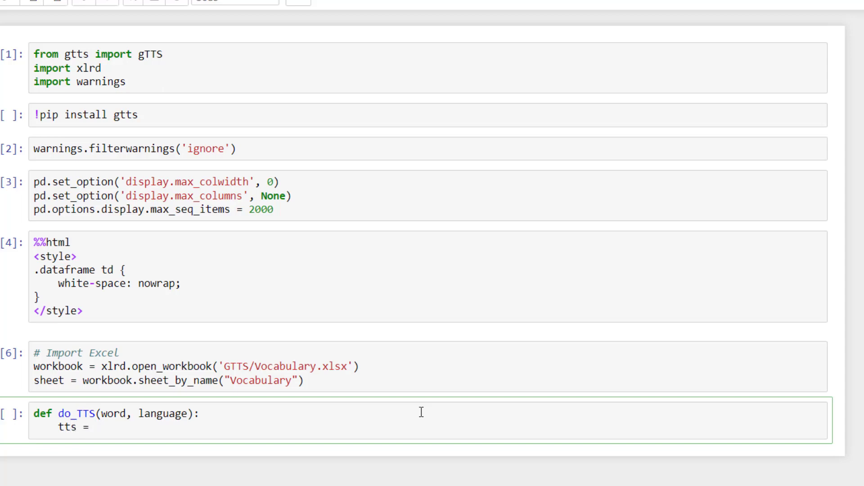
text(gTT)
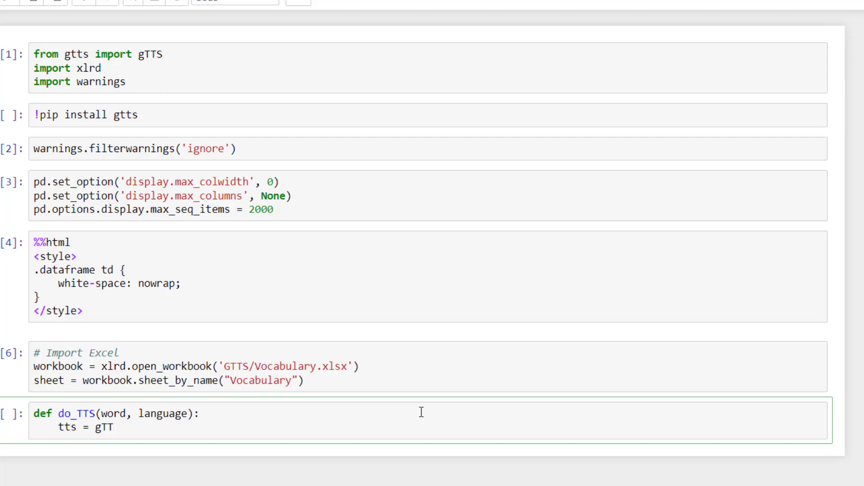
text(S())
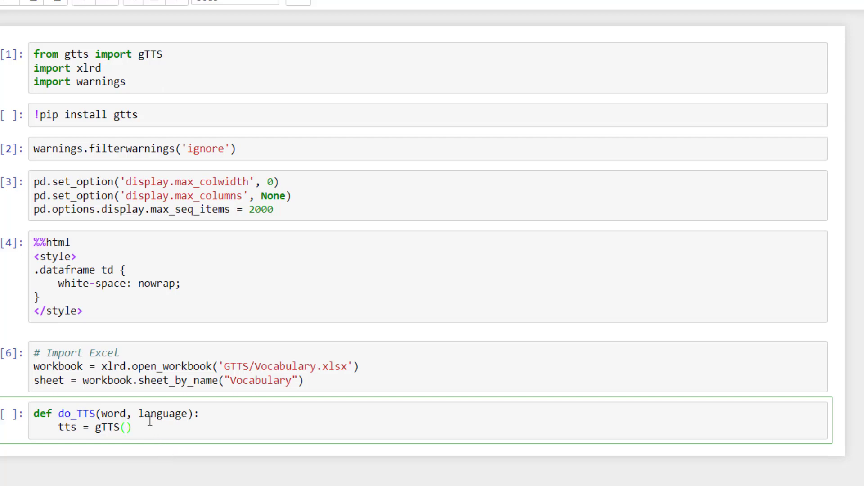
text(text = word,)
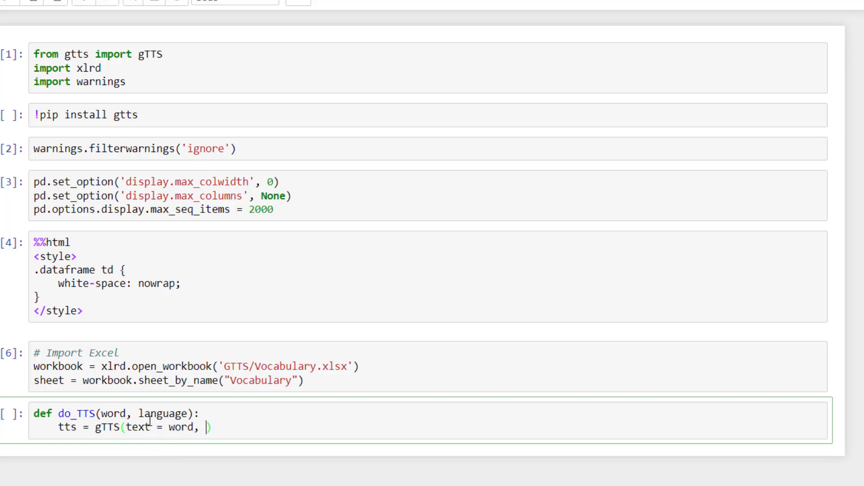
text(lang-)
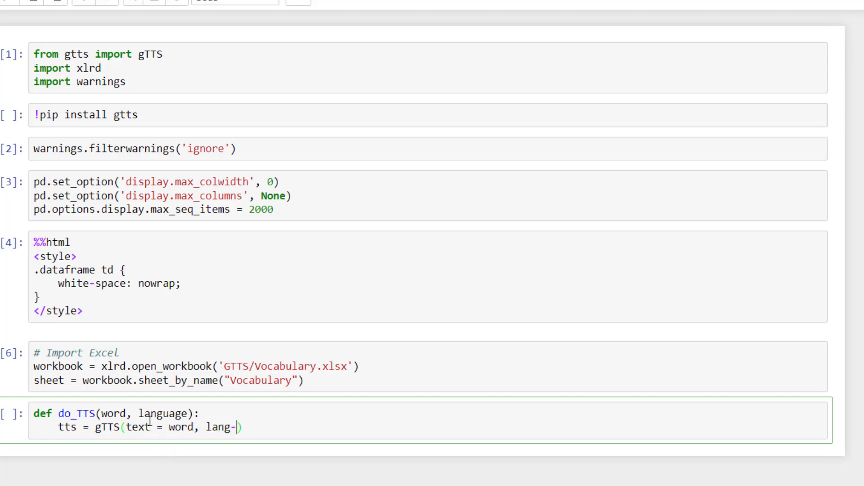
text(=lana)
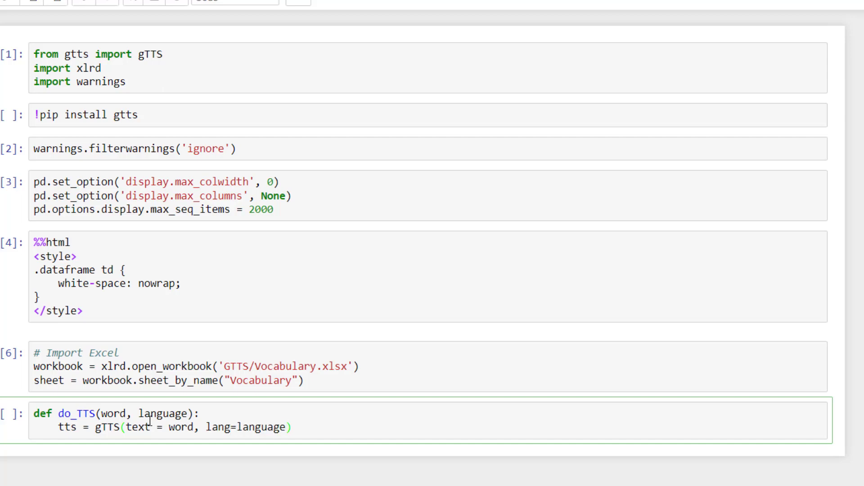
text(, slow =)
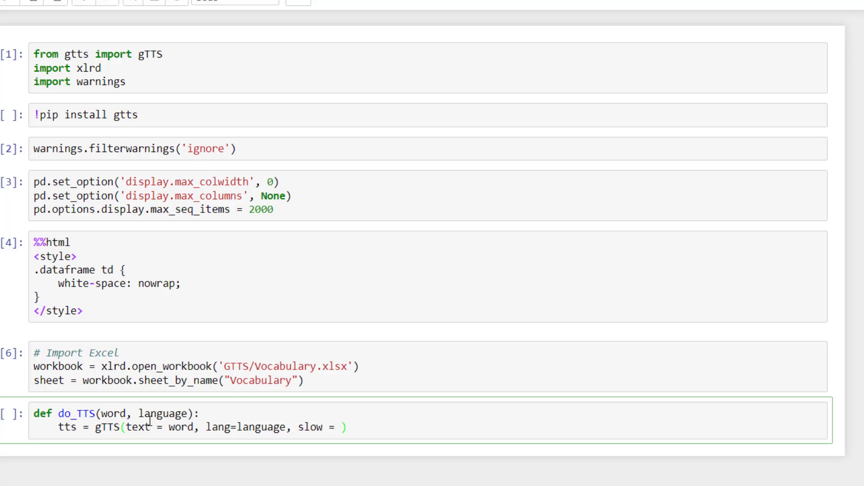
text(False)
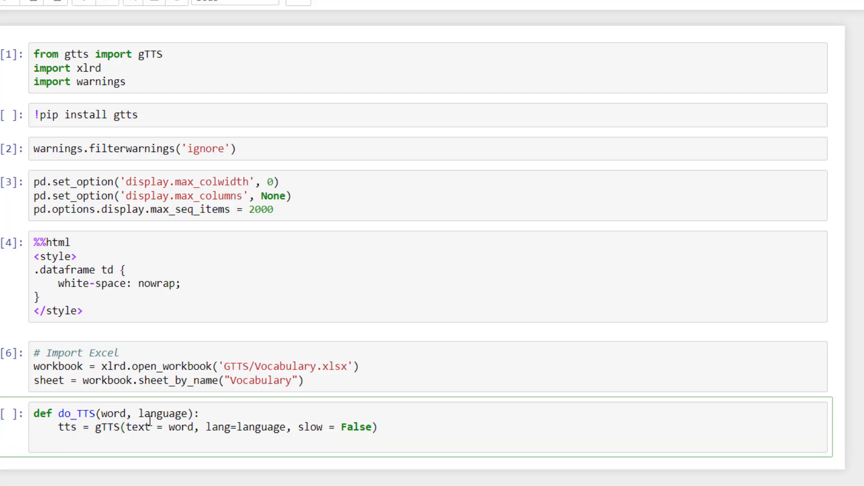
Build filename = word[0:10] + '.mp3' from the word's first ten characters.
text(filename)
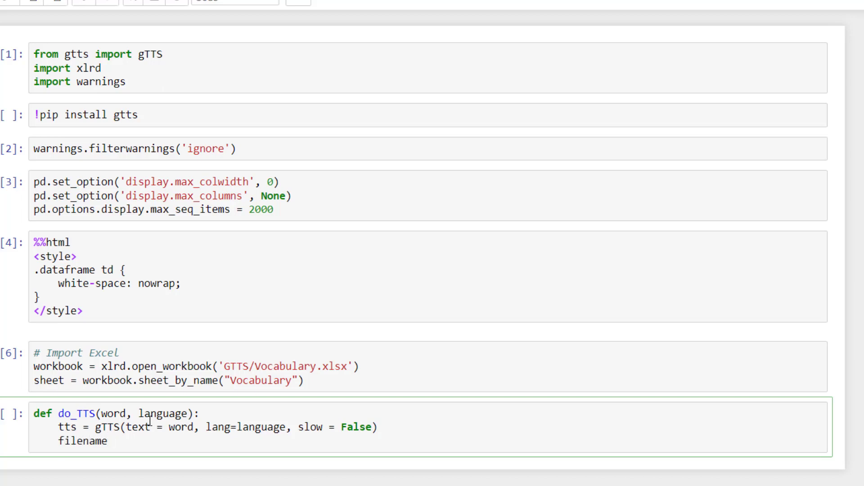
text(=)
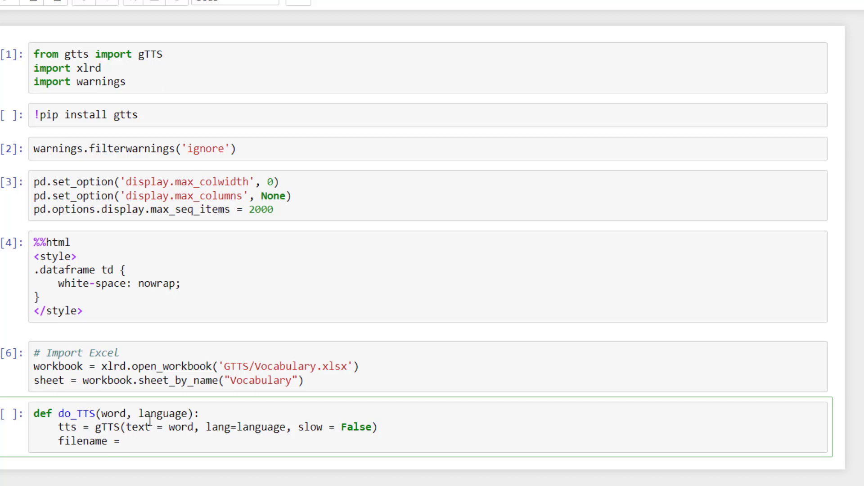
text(word[])
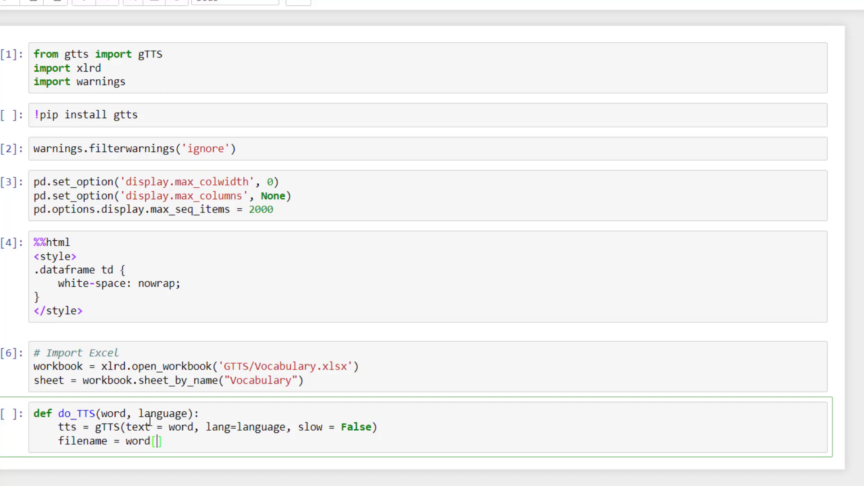
text(0:)
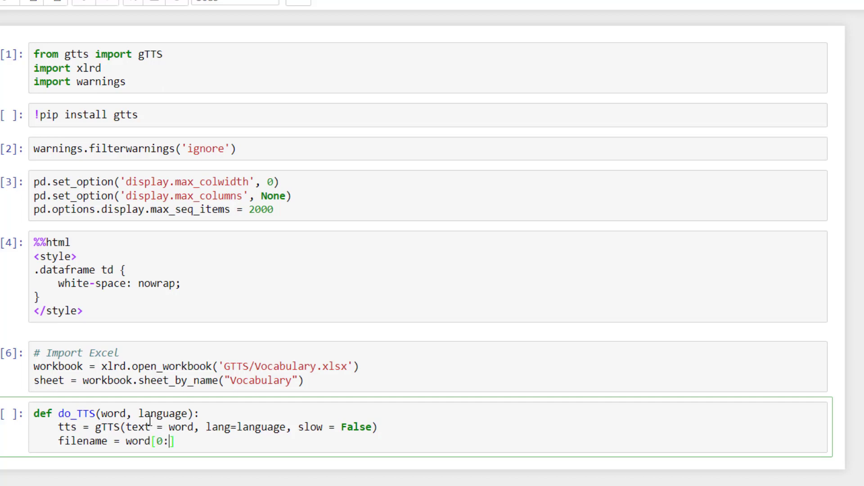
text(10)
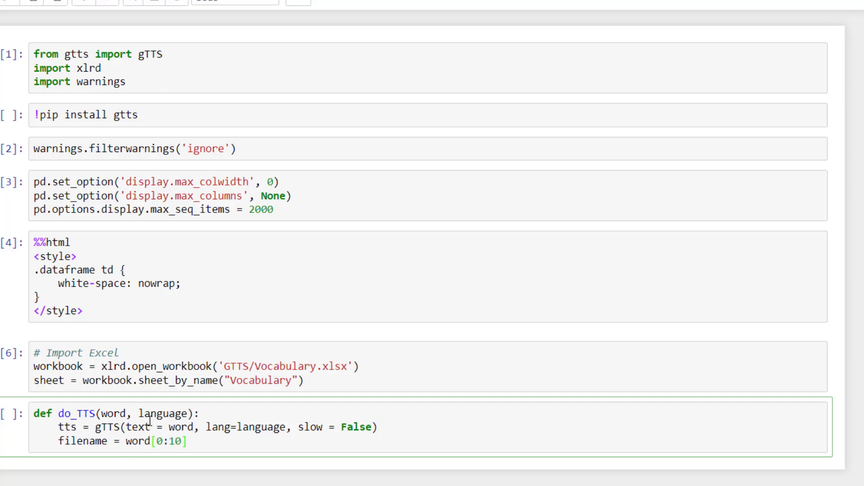
text(+)
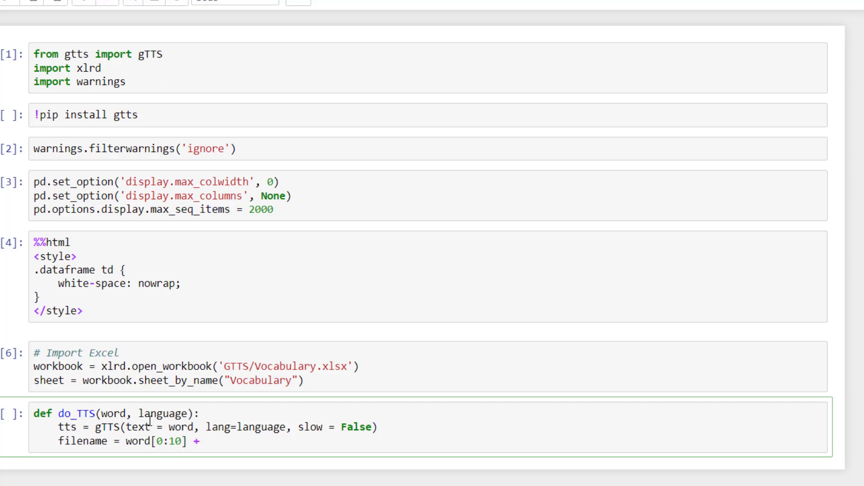
text('mp3')
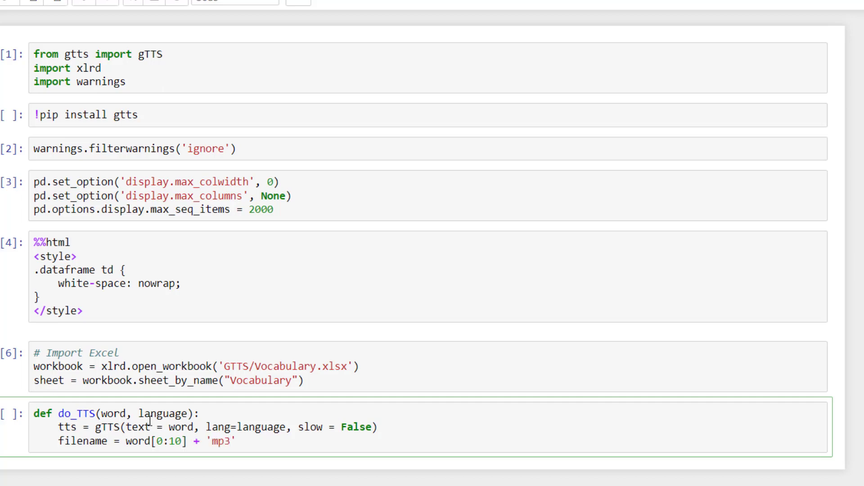
text(.)
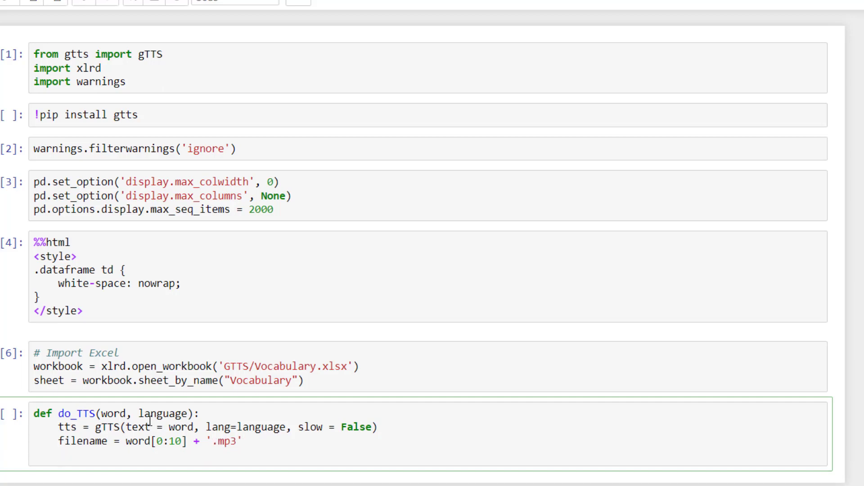
Save the audio with tts.save('GTTS/{}'.format(filename)) and run the cell.
text(tts.save(')
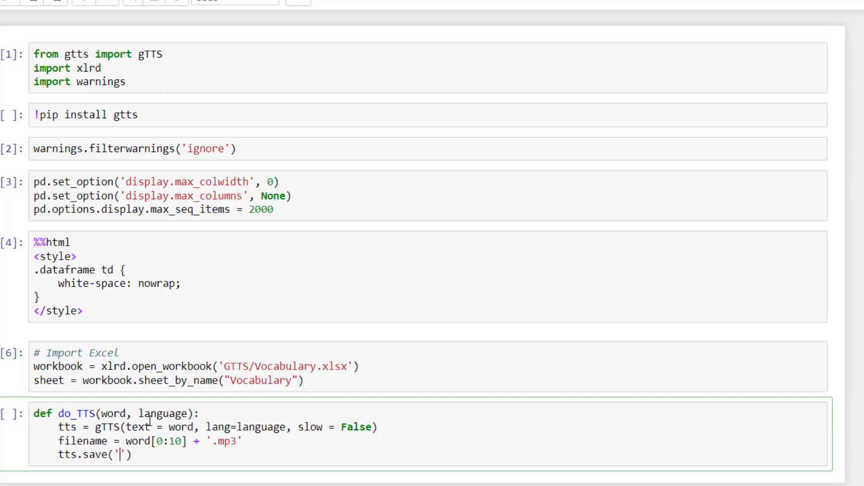
text(GTTS/{)
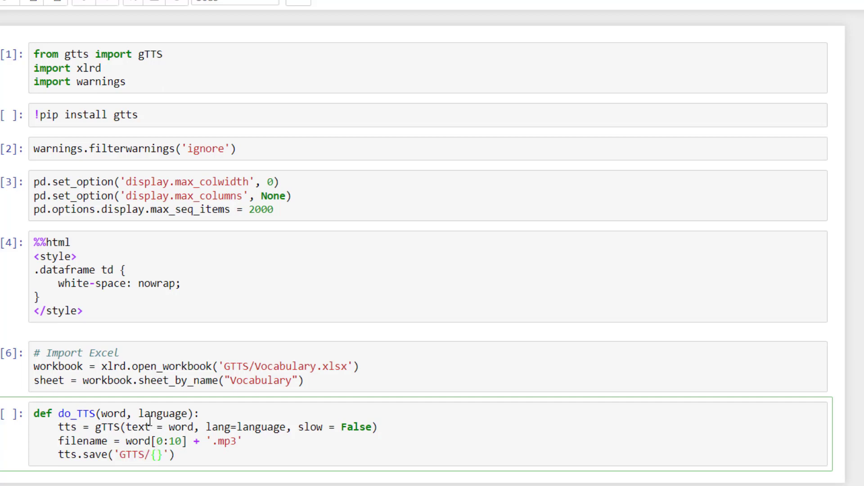
text(.format)
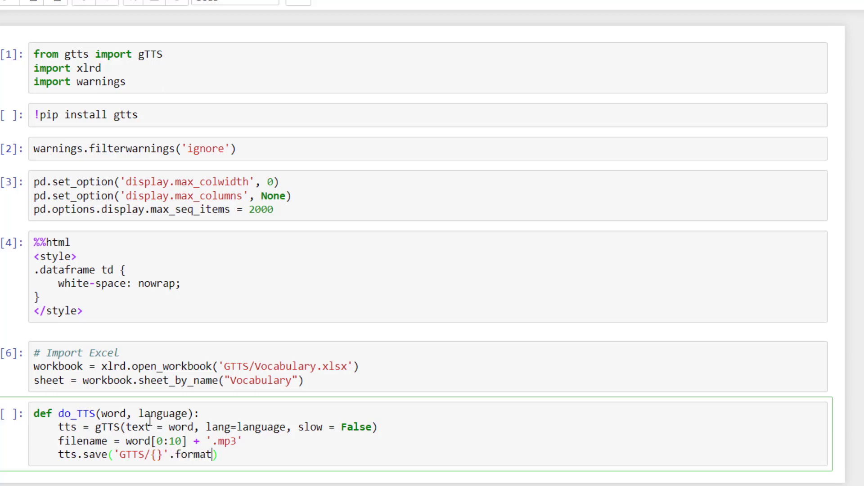
text((filename)
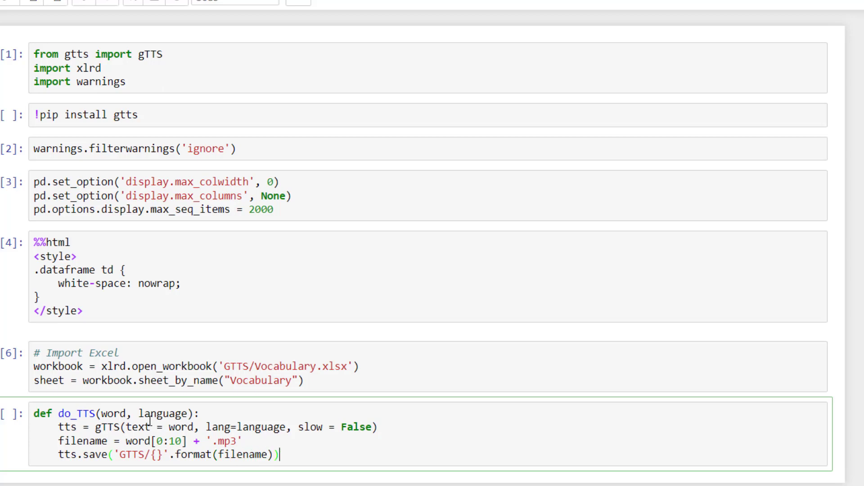
key(shift+enter)
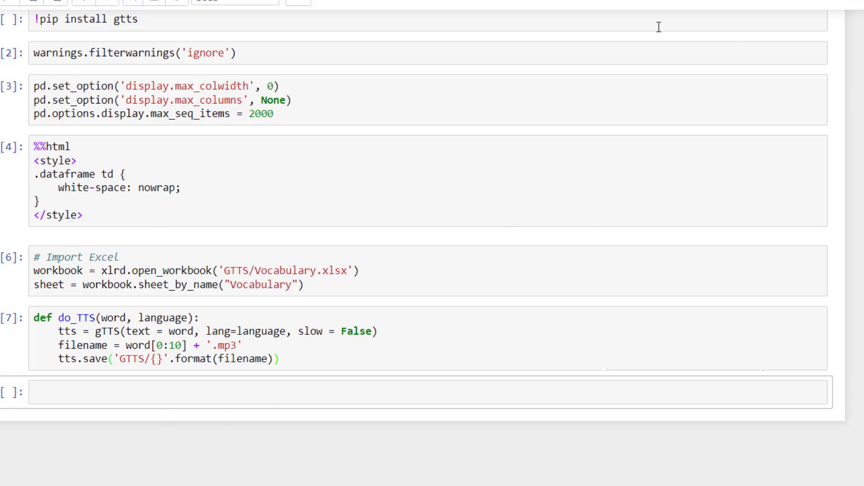
mouse_move(393, 246)
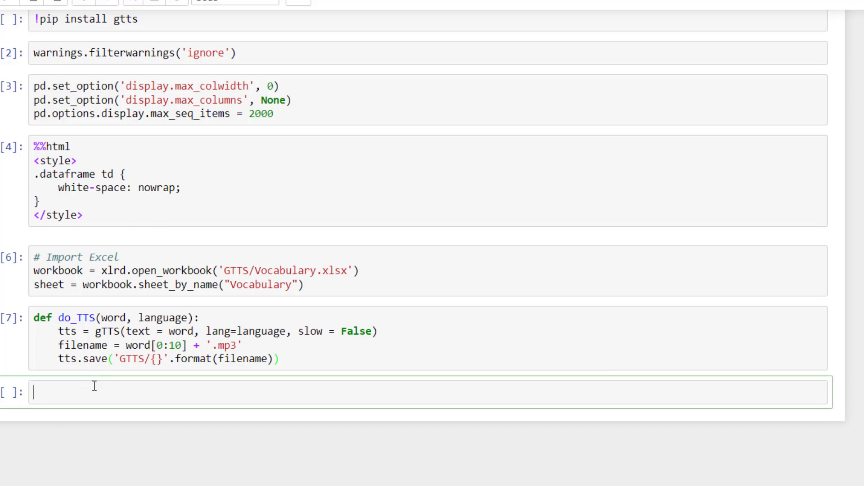
Store the sheet's row count as row_end = sheet.nrows.
text(row_)
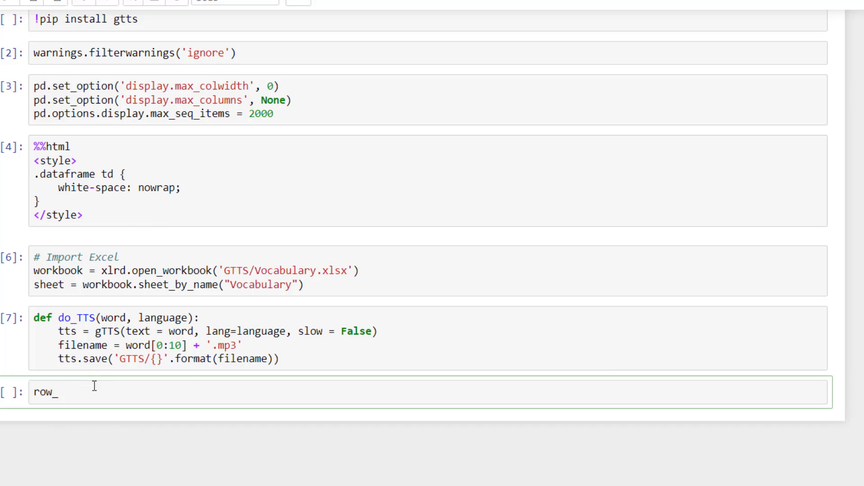
text(end)
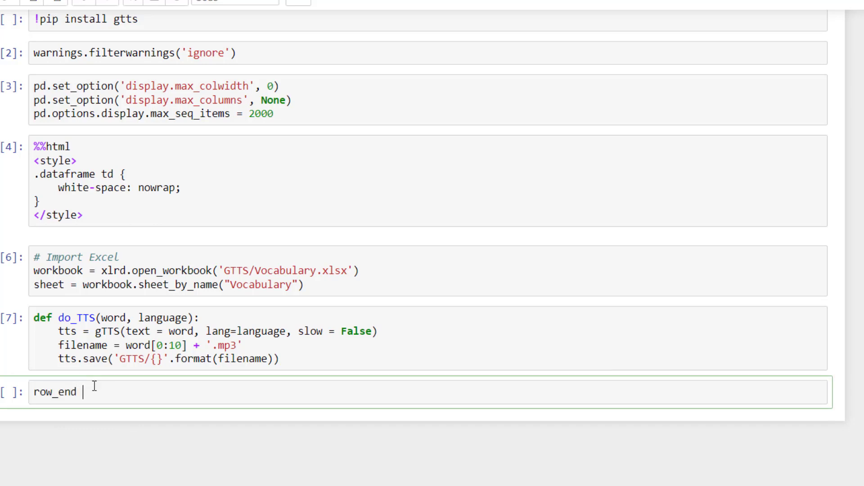
text(= sheet.)
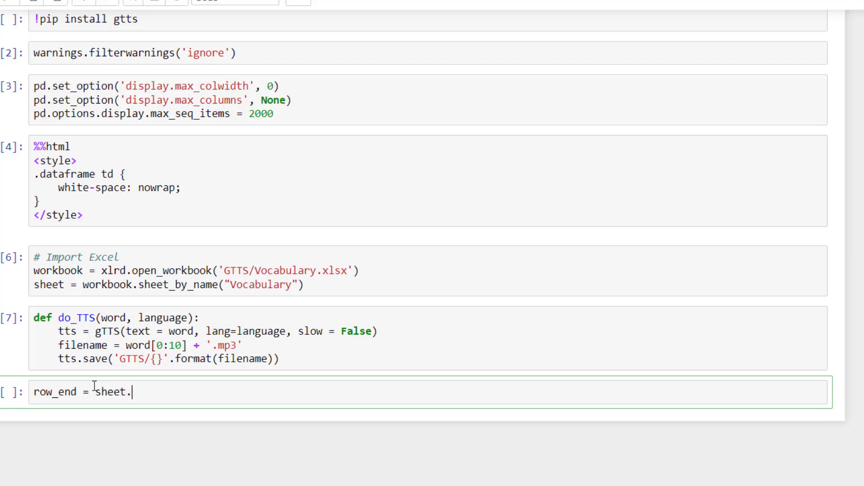
text(nrows)
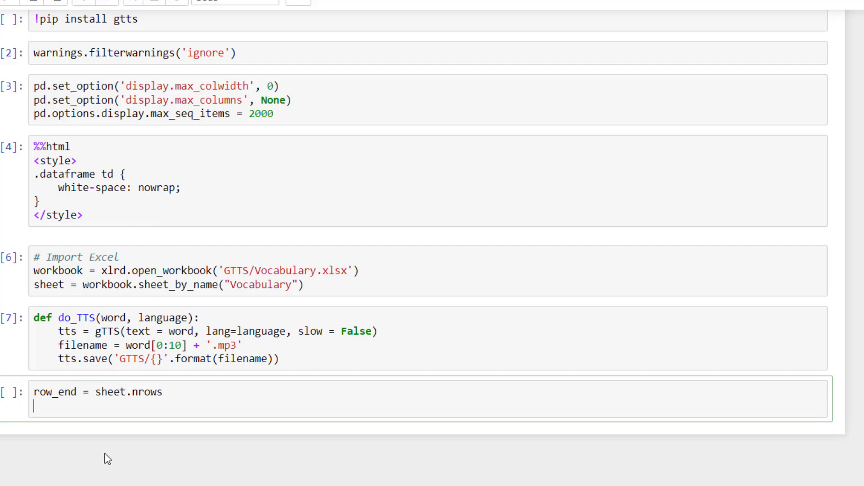
Print '{:,} transcriptions' formatted with row_end, set row = 1 and begin the while loop.
text(print()
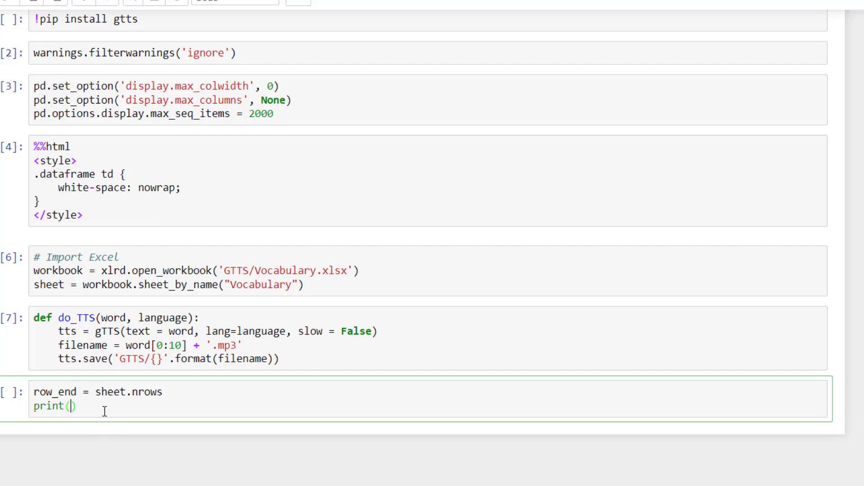
text("{:,}")
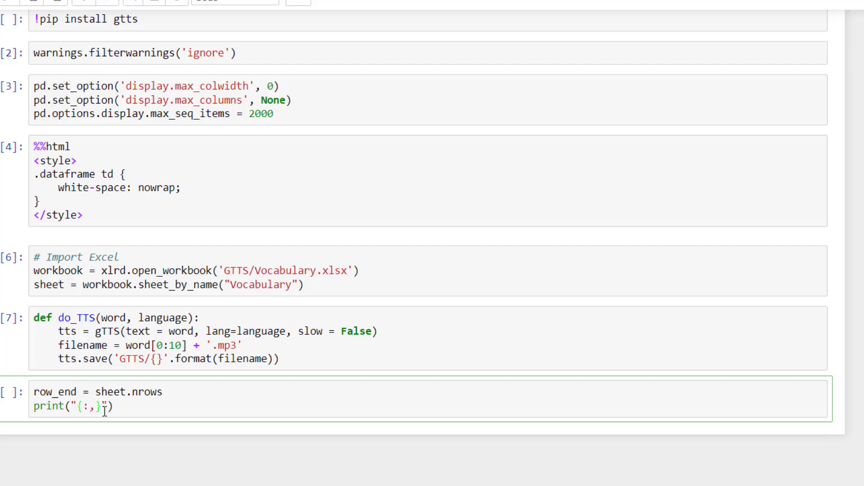
text(t)
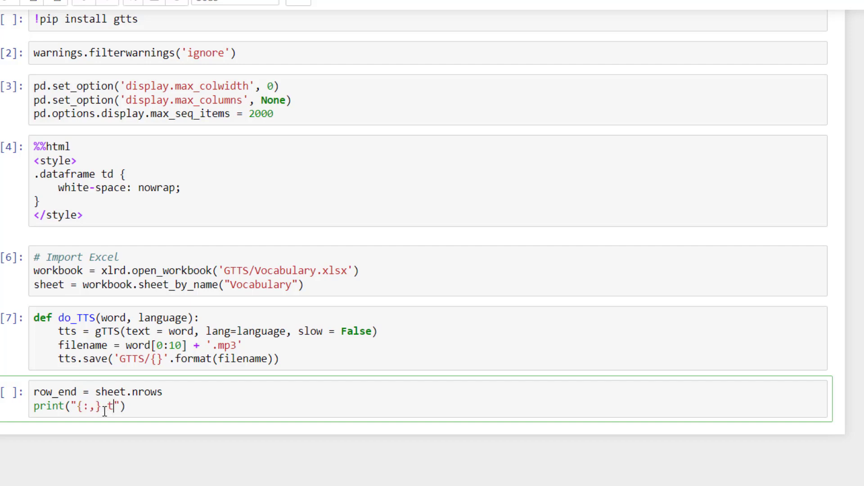
text(transcriptions)
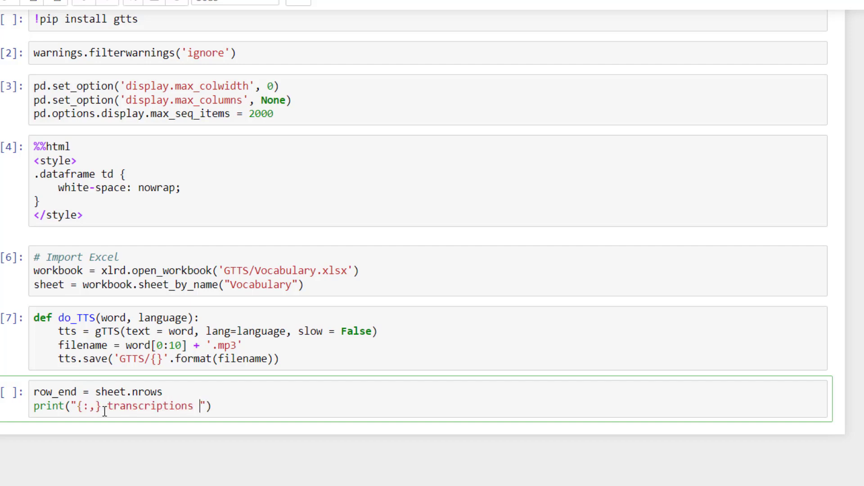
text(")
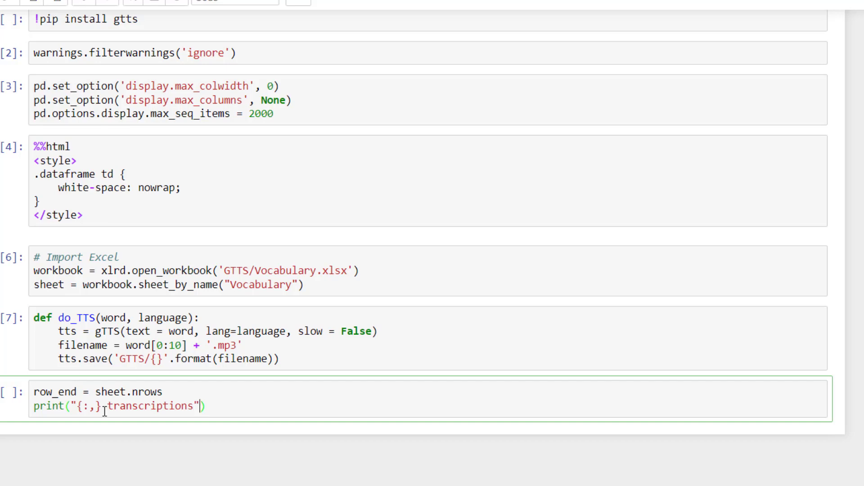
text(.format(l)
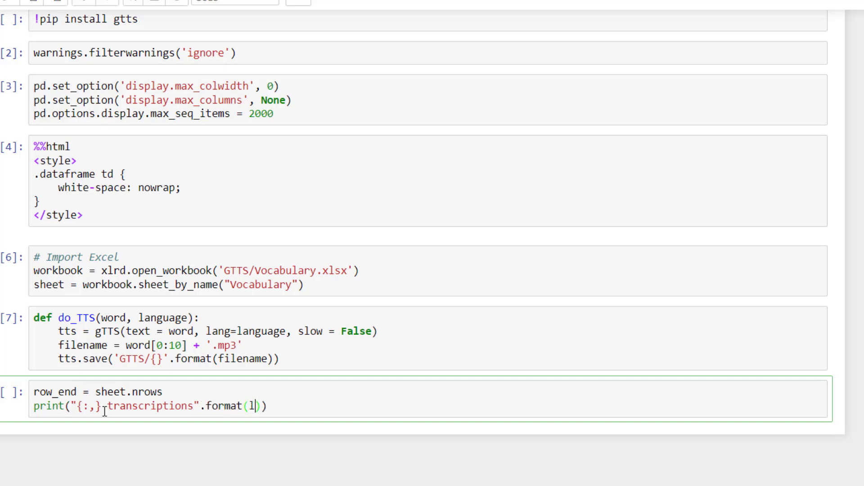
text(ow_end)
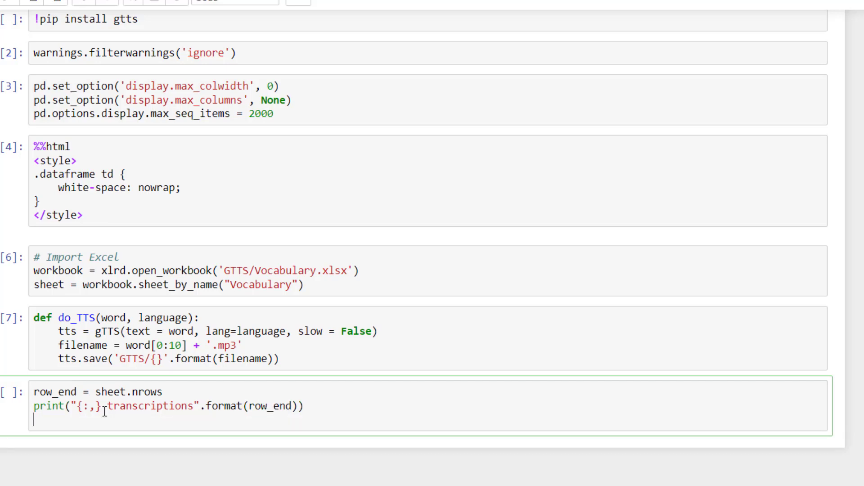
text(row = 1)
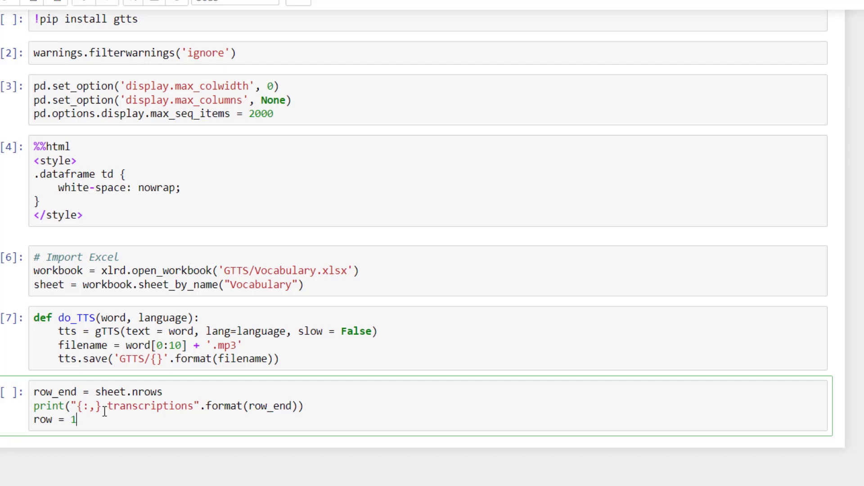
text(while row <)
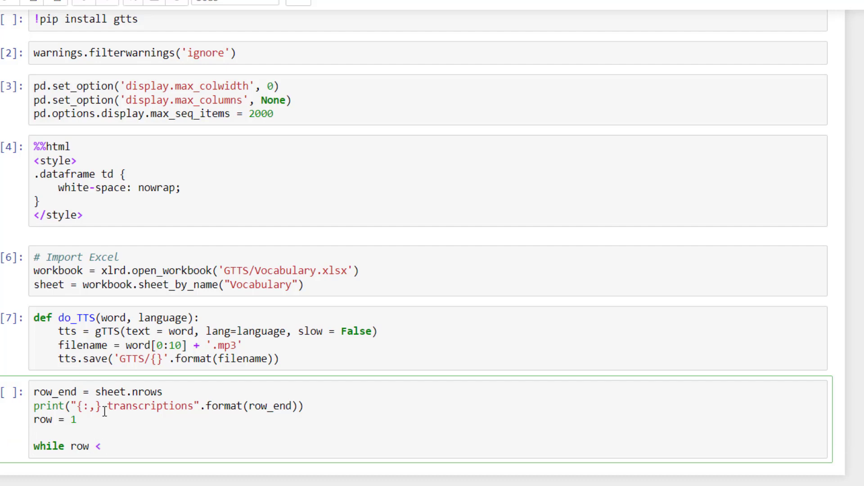
Write while row < row_end: and read word = sheet.cell_value(row, 0).
text(row_end)
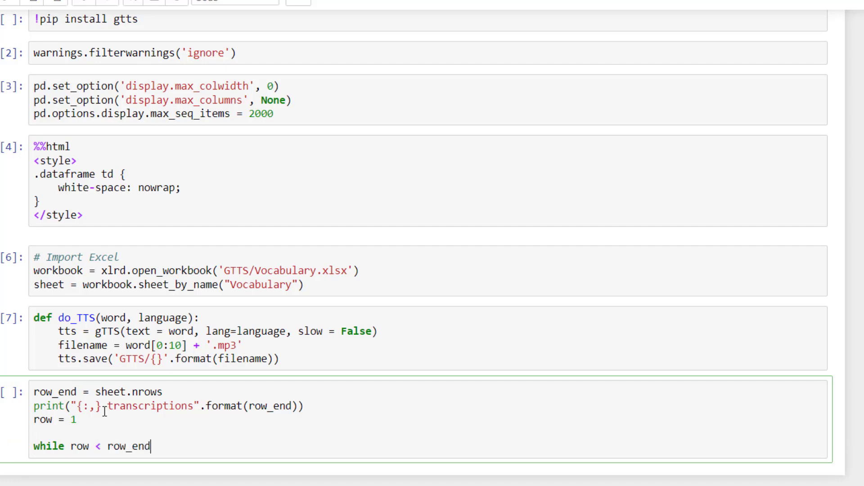
text(:)
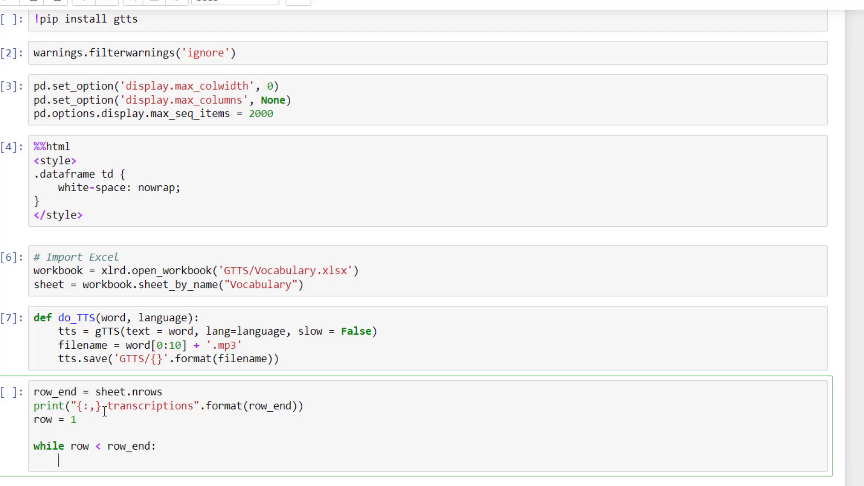
text(word =)
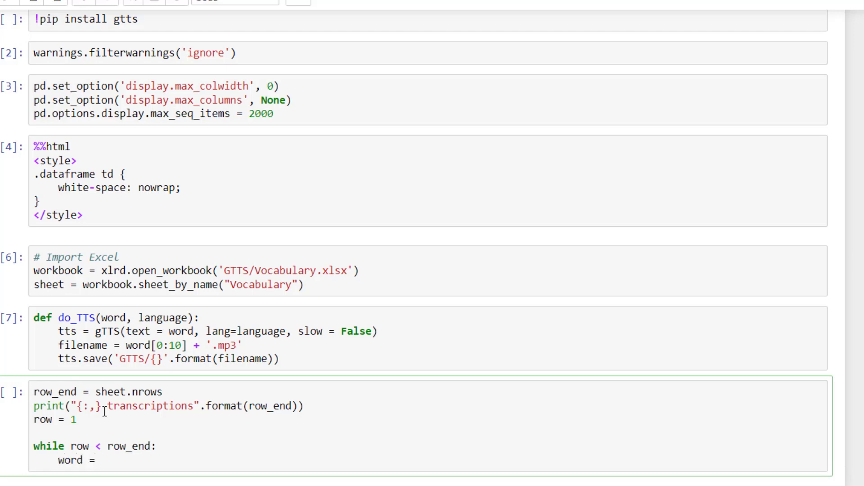
text(short)
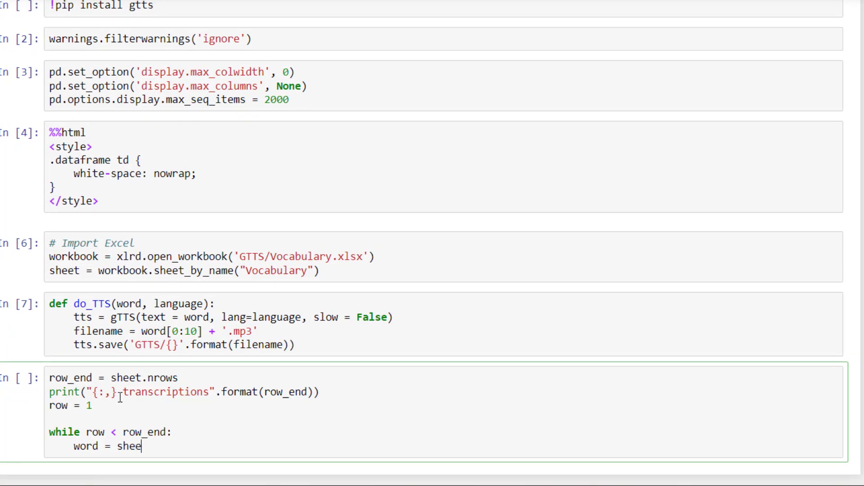
text(t.cell_value()
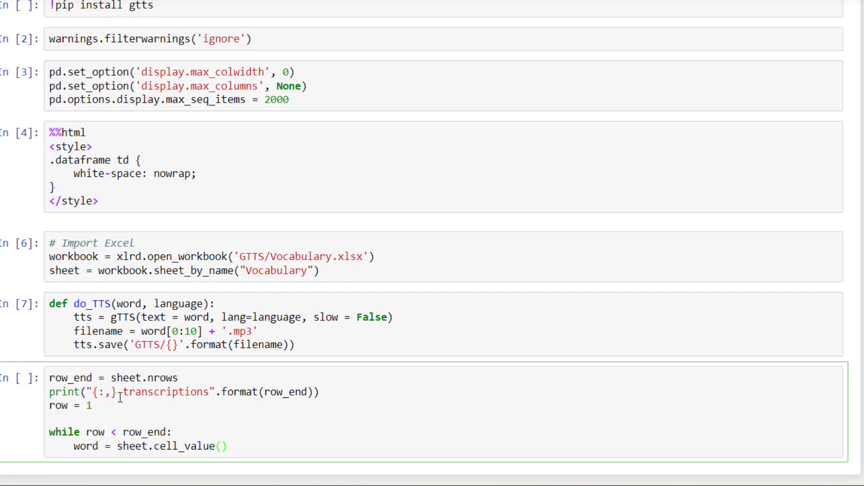
text(row,)
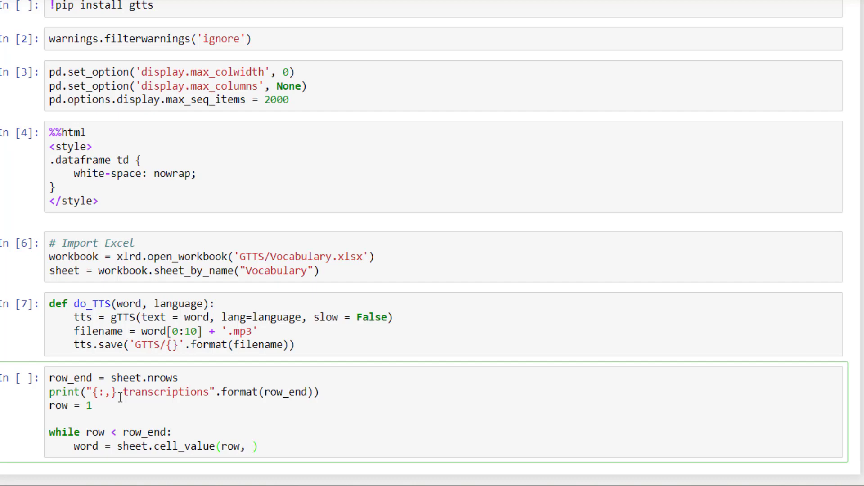
text(0)
text(language =)
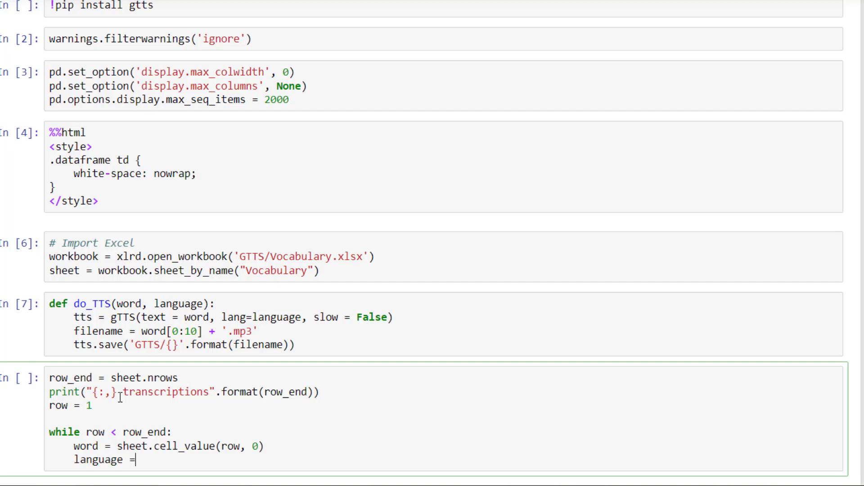
Read language = sheet.cell_value(row, 1) and begin the do_TTS call.
text(sheet.ce)
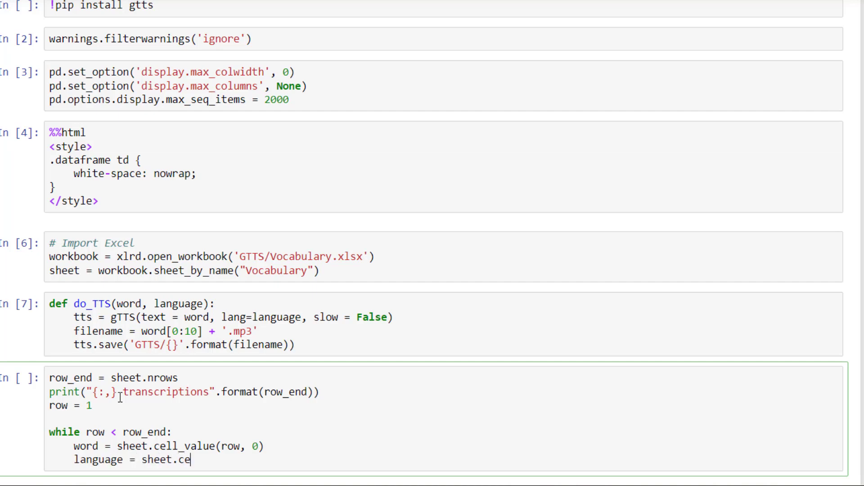
text(ll_value())
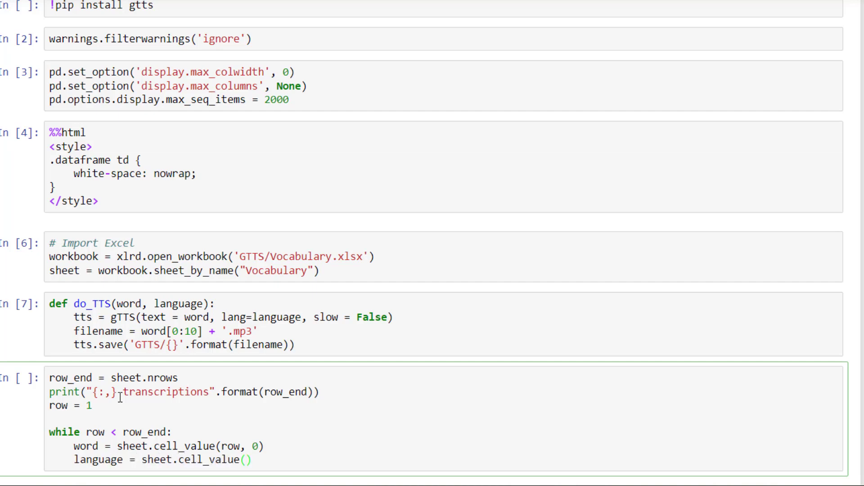
text(row, 1)
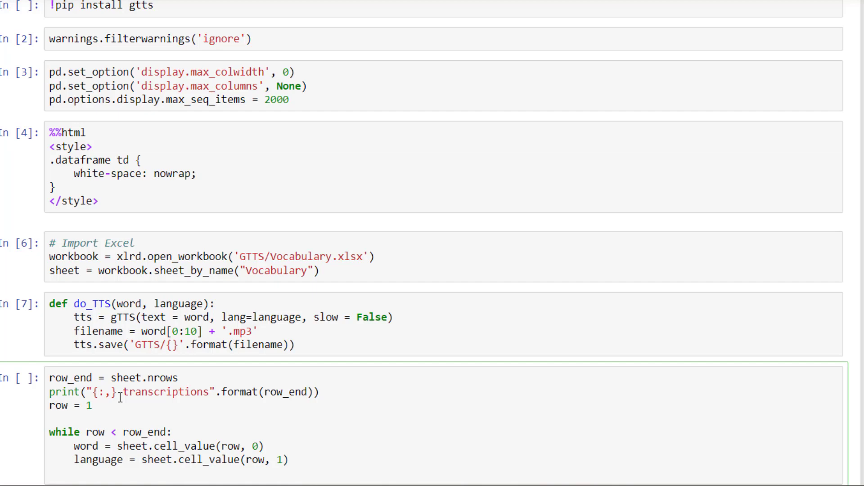
text(do_TTS()
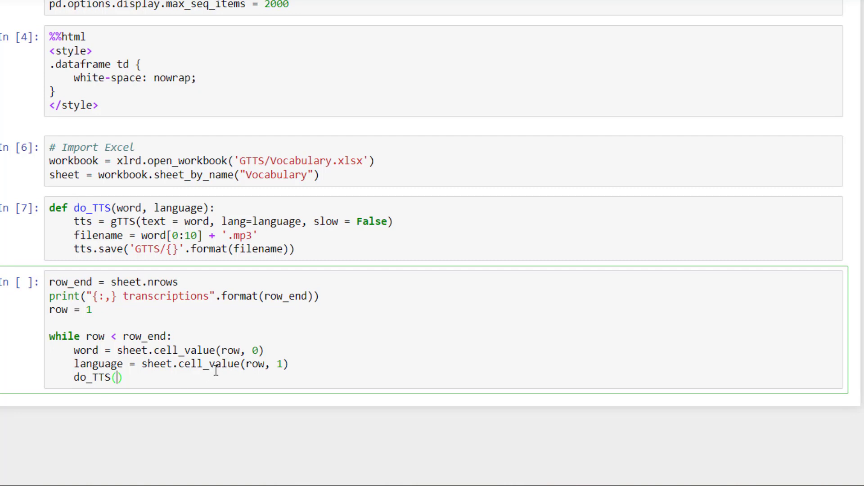
Call do_TTS(word, language) and write the '{} -> {:,}/{:,} transcriptions done' string.
text(word, language)
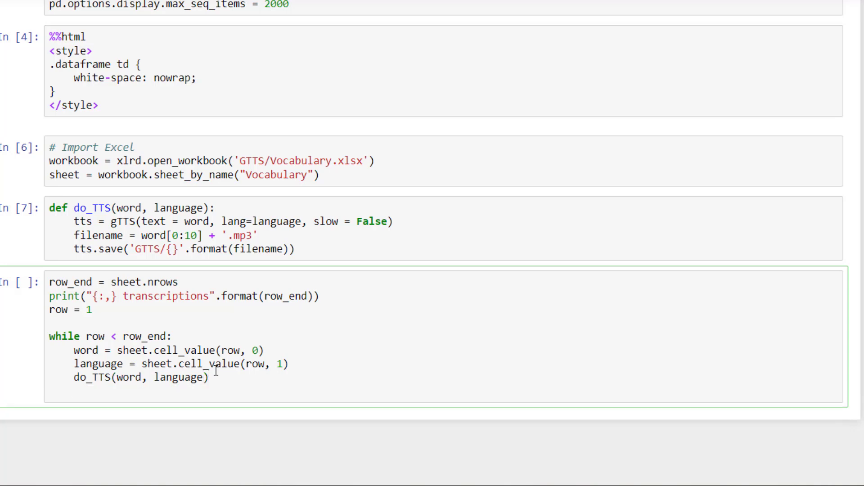
text(print()
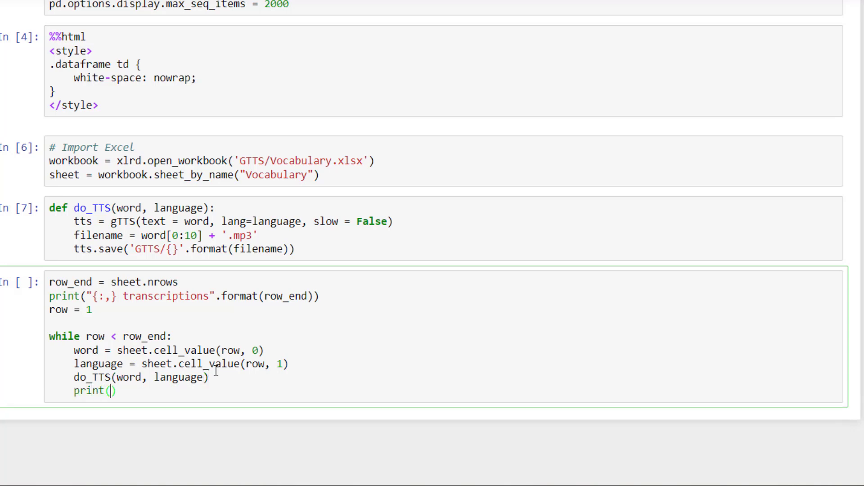
text('{}')
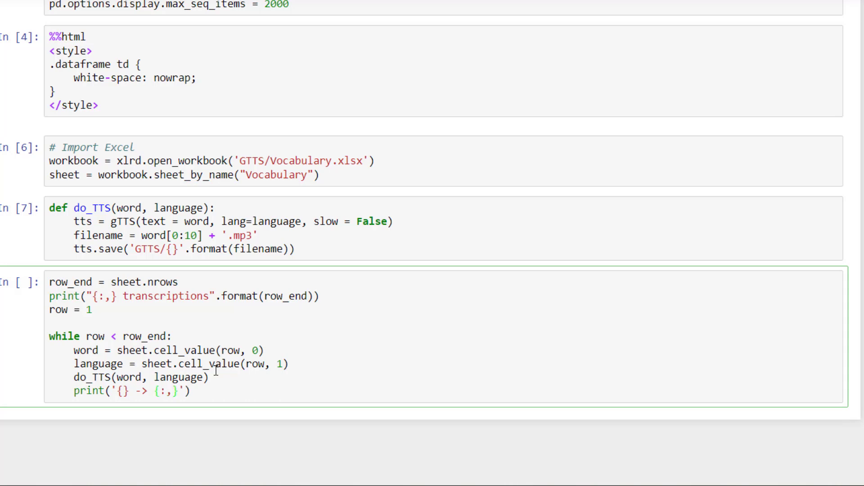
text(/{:})
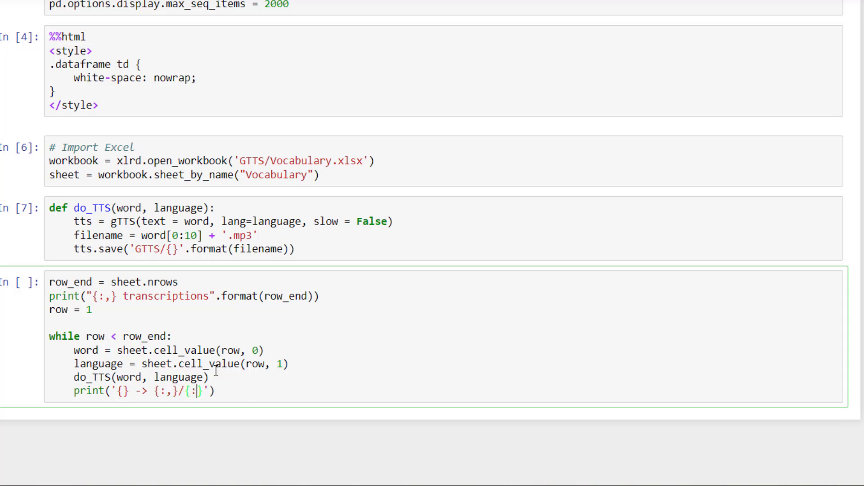
text(,})
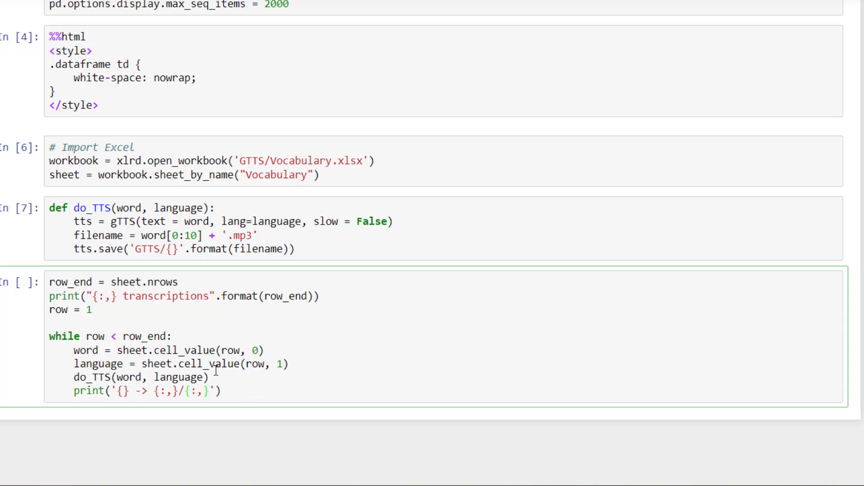
text(transcriptions done)
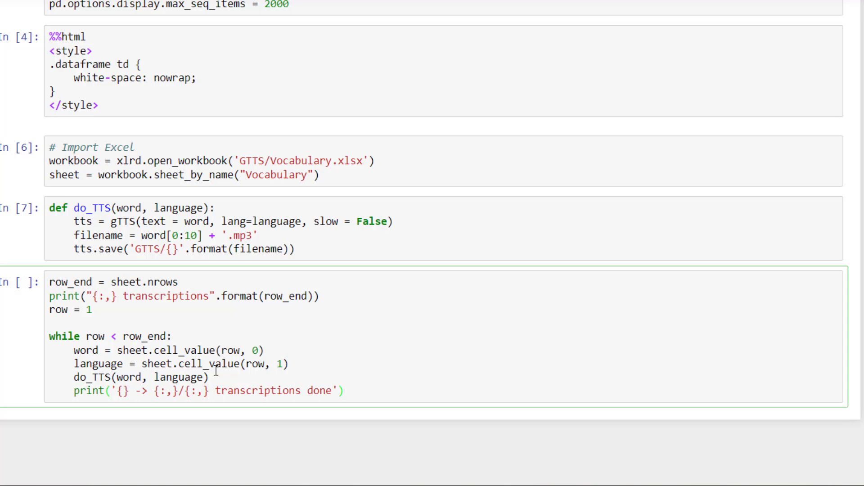
Format the progress message with word, row and row_end.
text(.format(word)
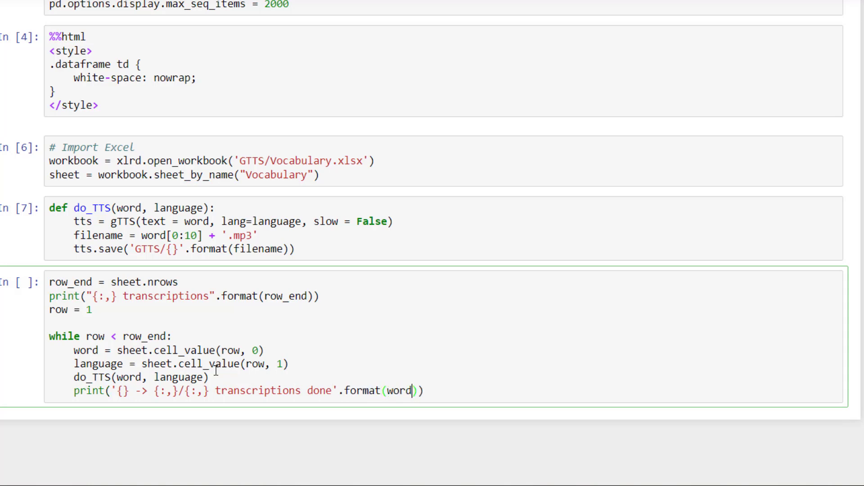
text(, row,)
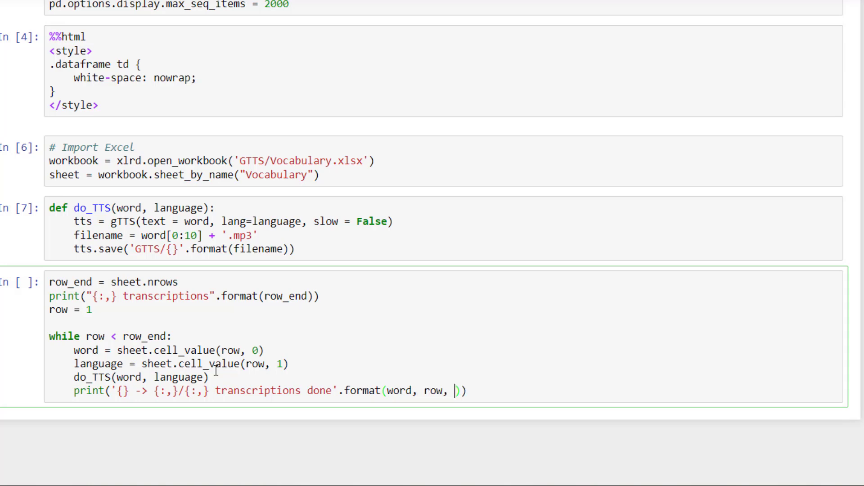
text(row_end)
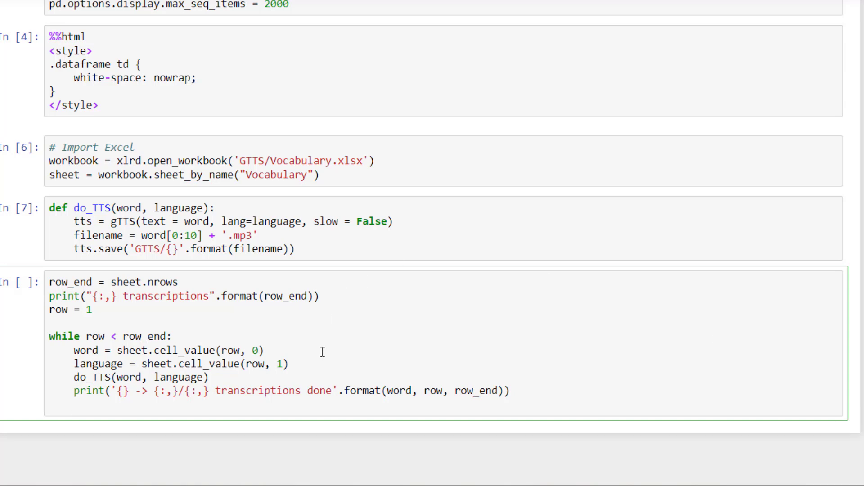
Begin the row-increment line as 'row = row' after the progress print.
text(row = row)
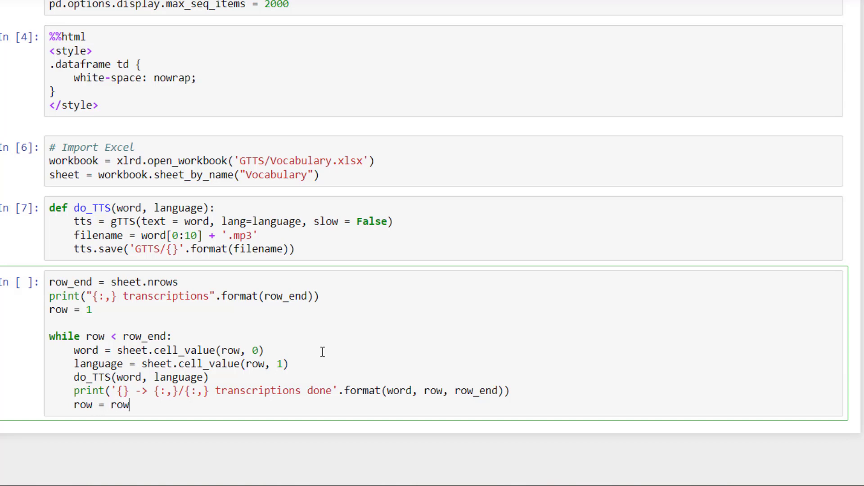